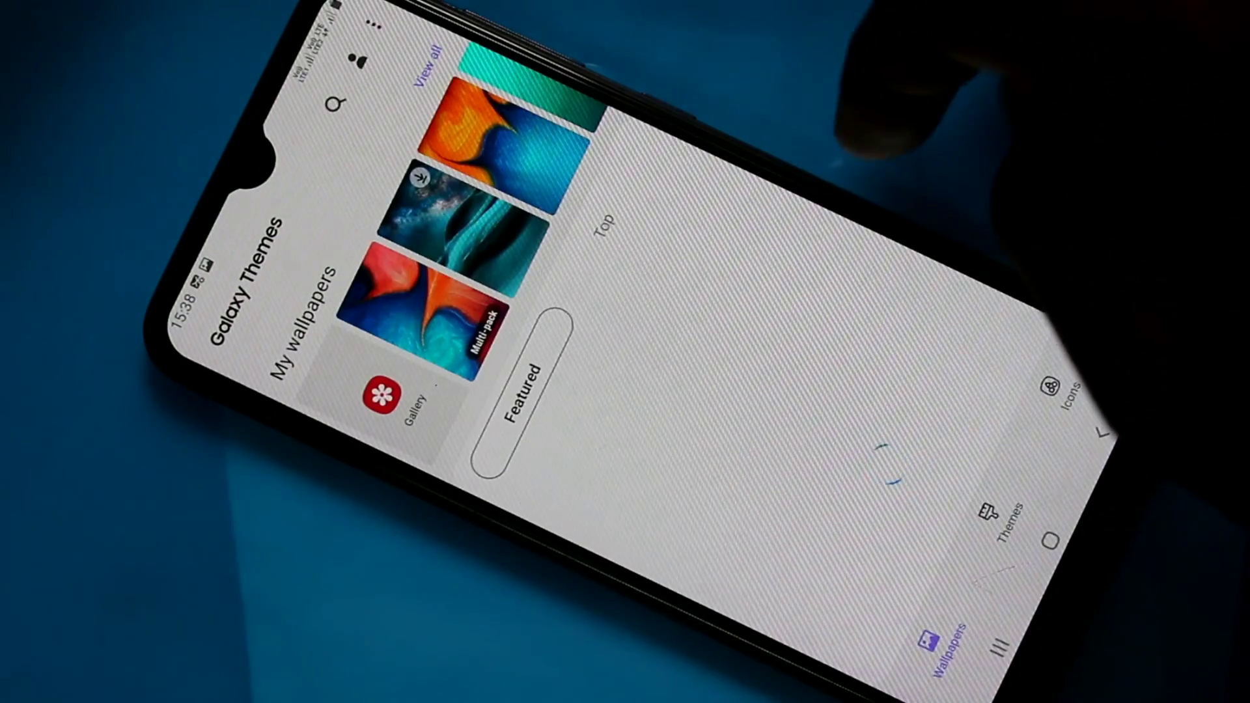
Step: Bring up the High Contrast Theme : Sky Black detail page with its previews and download option
click(1001, 511)
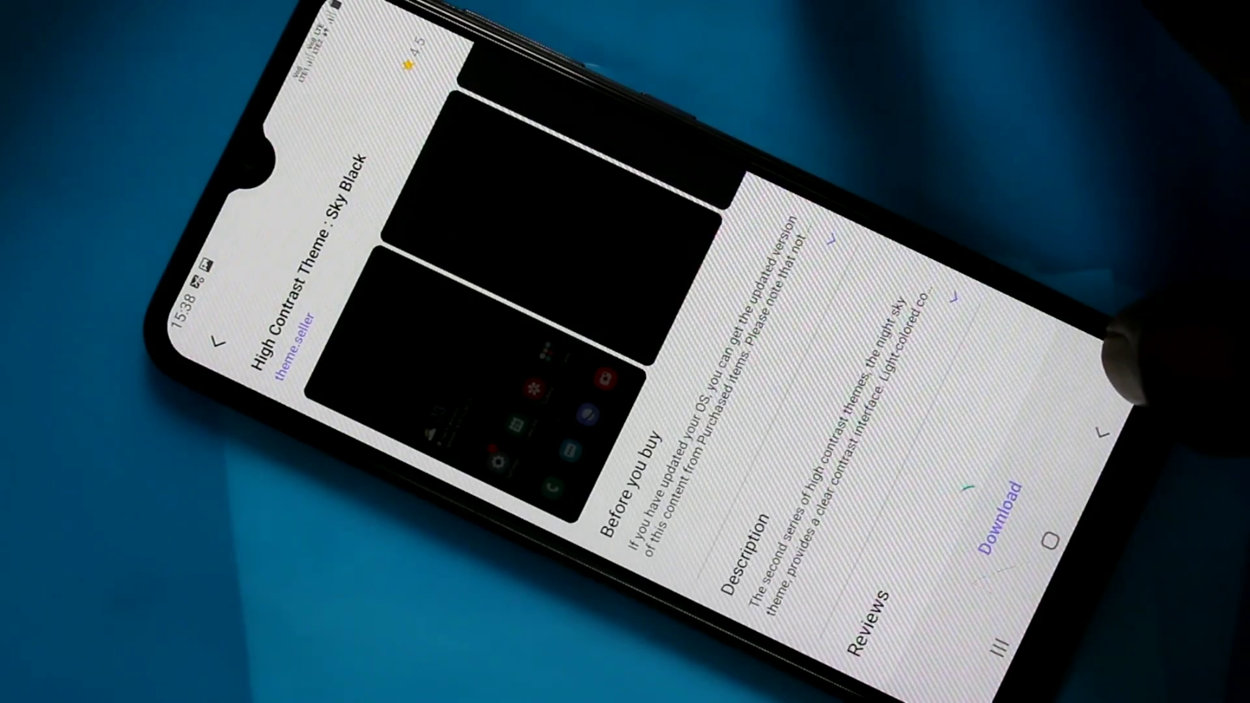
Step: Download the Sky Black theme until its page offers Apply
click(993, 534)
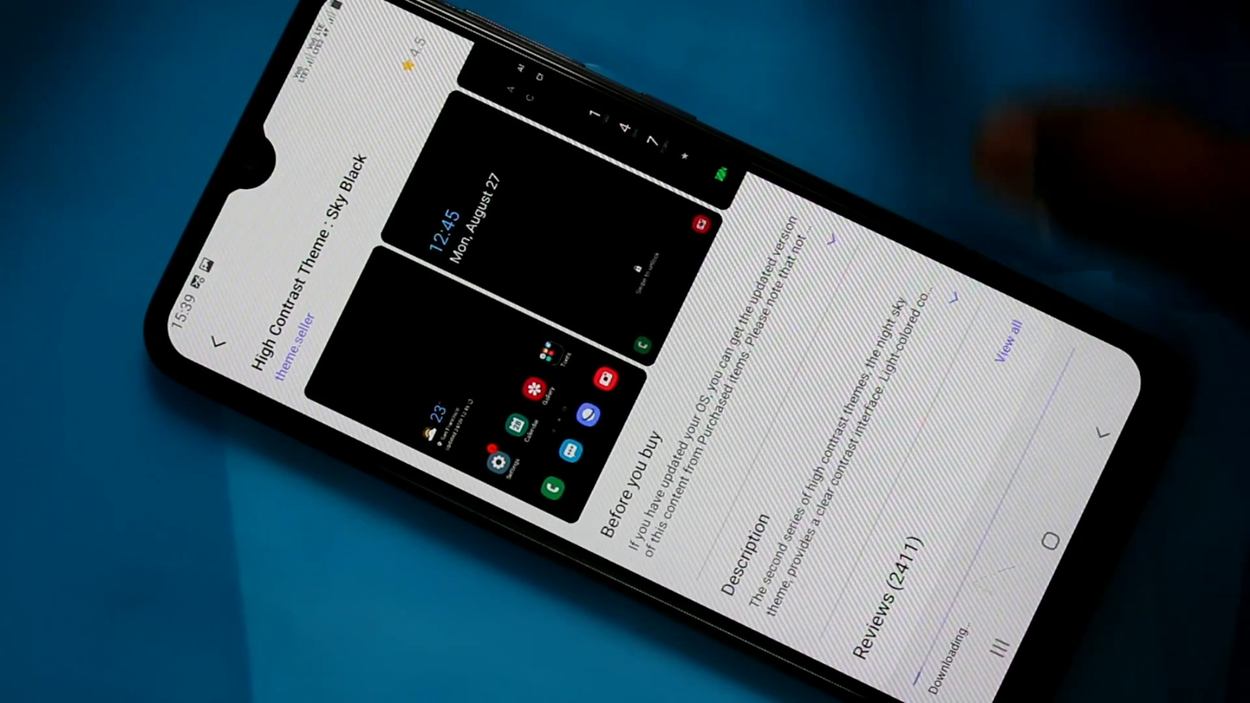
scroll(down, 3)
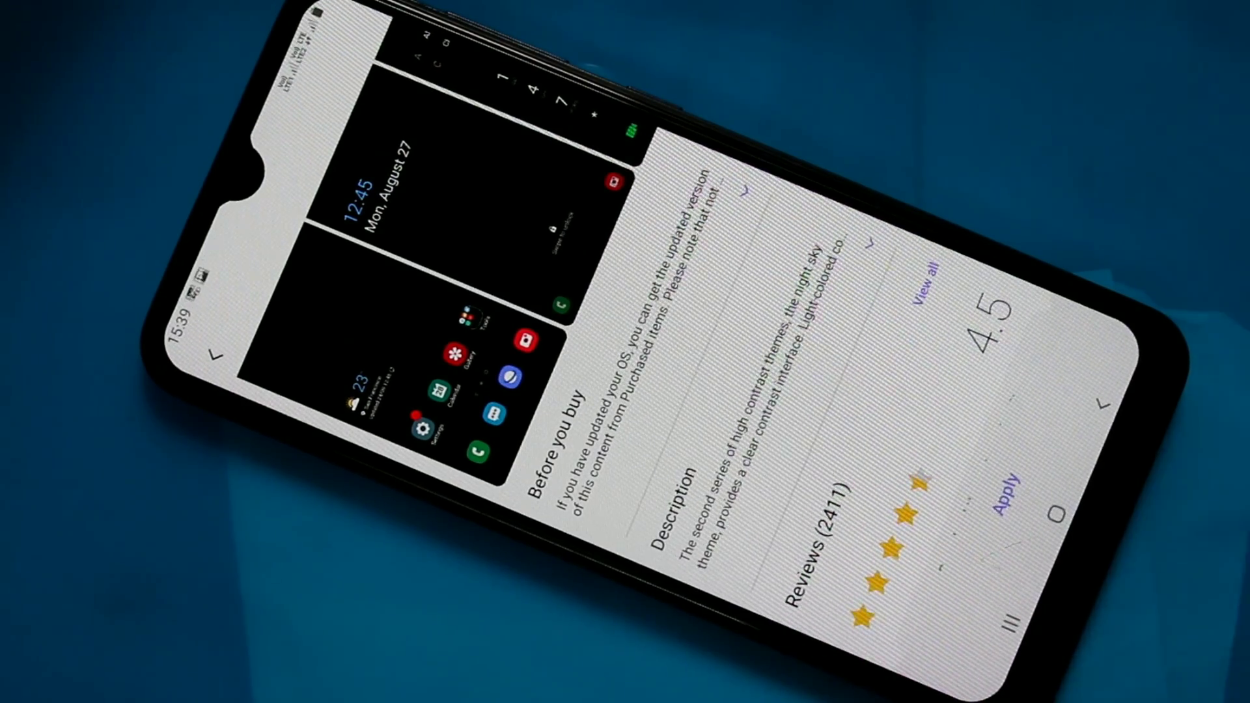
Step: Apply the Sky Black theme and confirm, turning Settings into the dark high-contrast style
click(1002, 485)
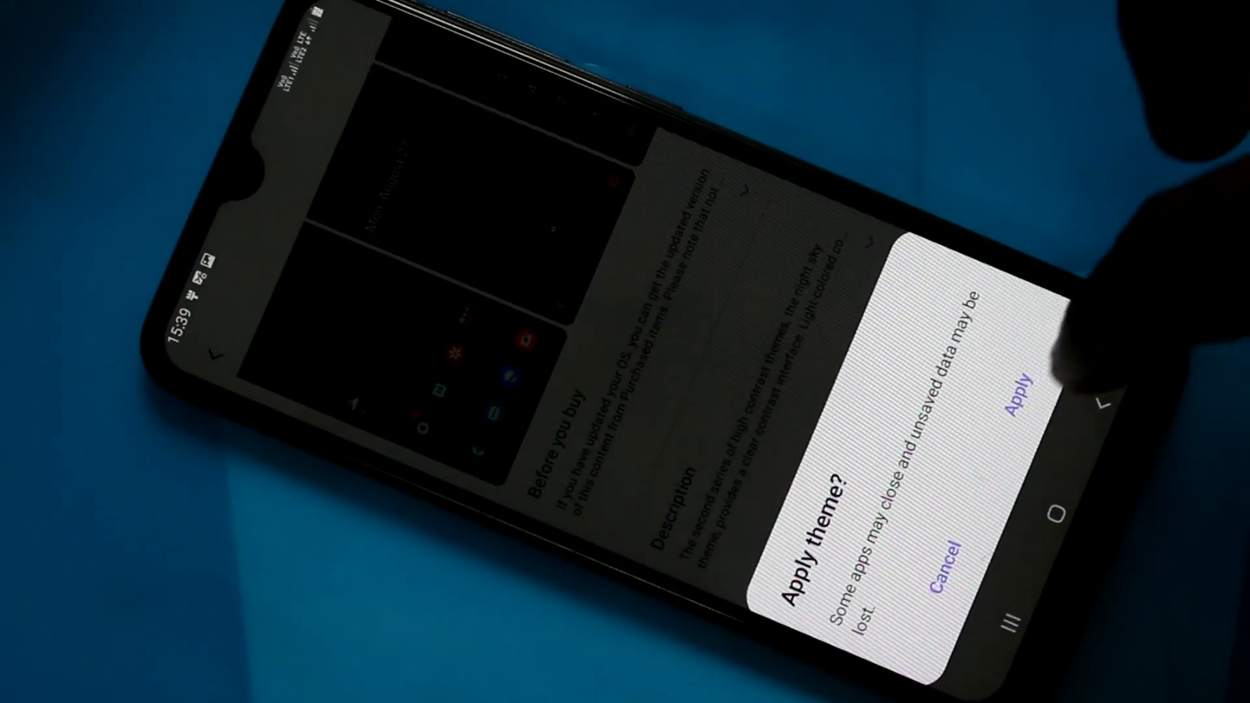
click(1022, 386)
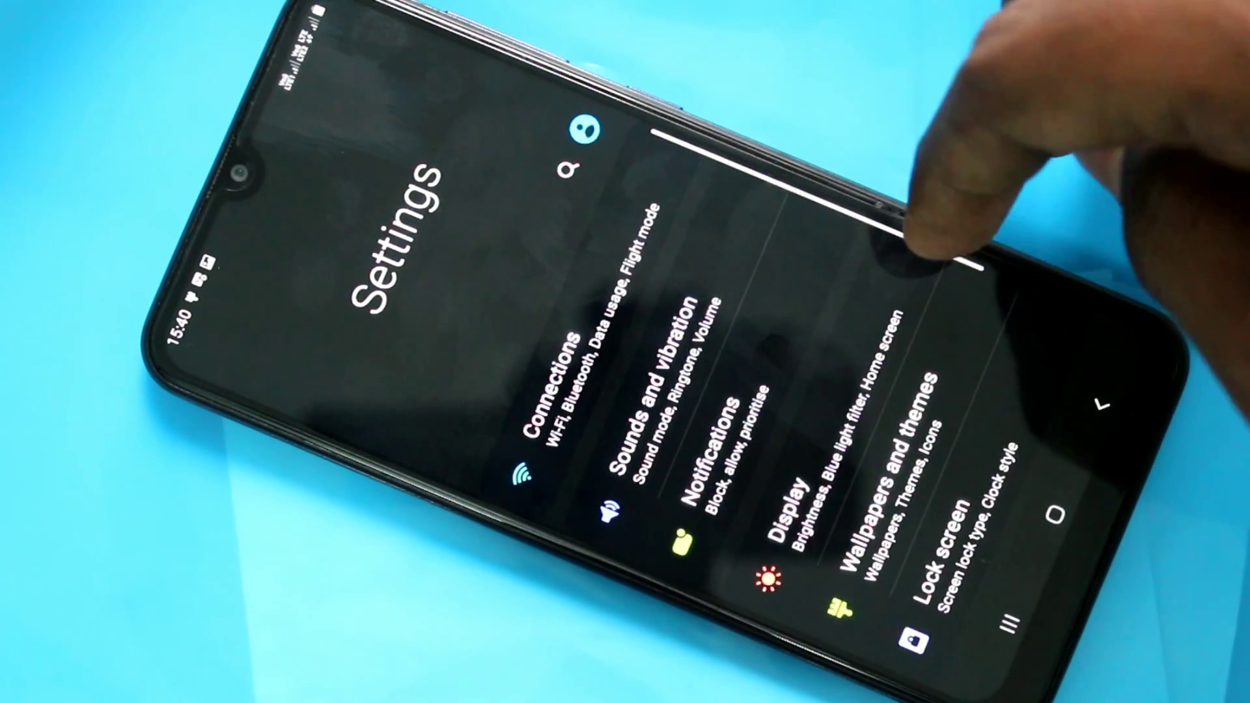
Step: Choose the Default theme under Wallpapers and themes and confirm applying it
scroll(down, 3)
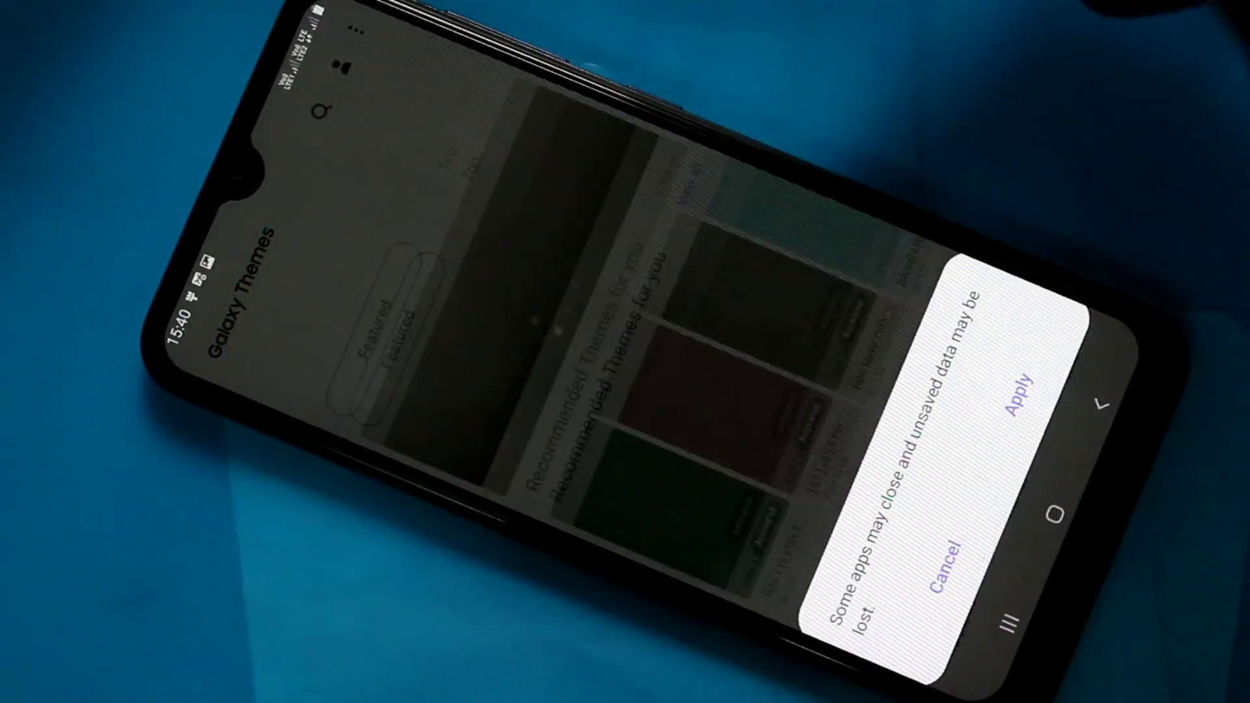
click(1021, 391)
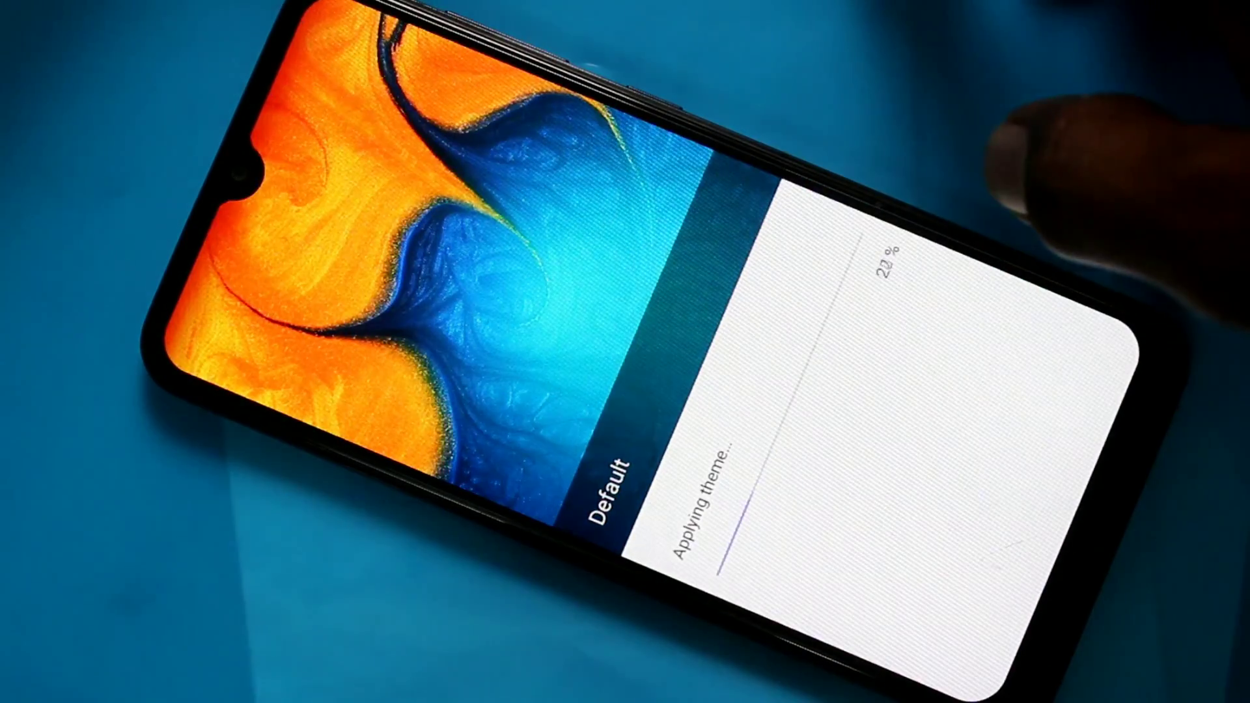